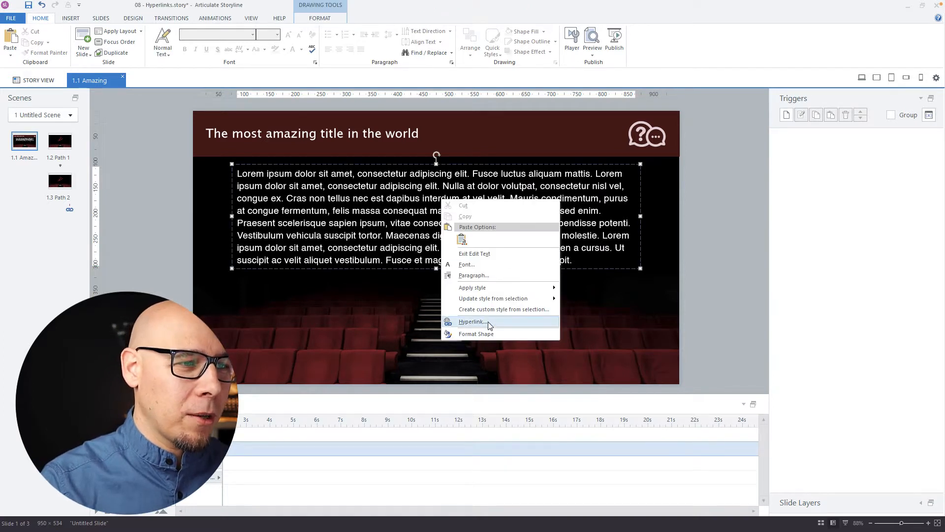
- Start a hyperlink trigger on 'Lorem' and bring up the Trigger Wizard's action list
left_click(473, 321)
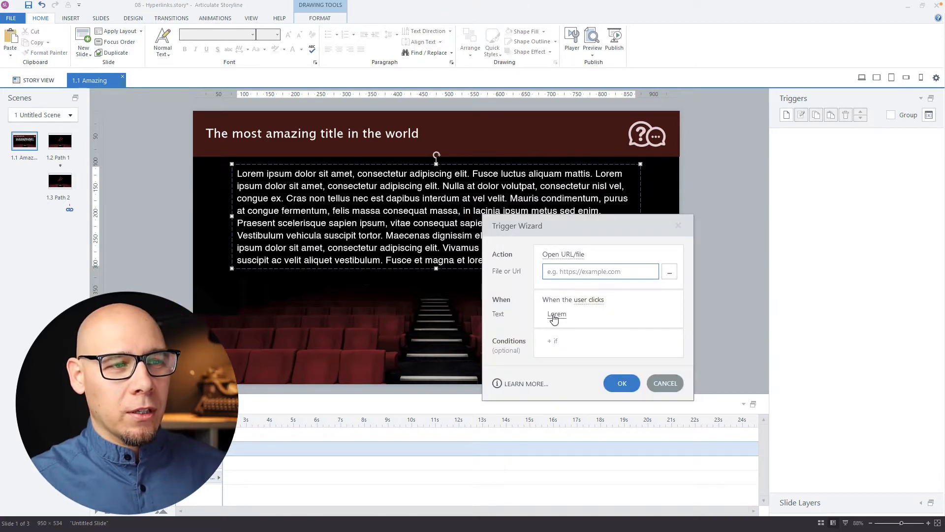
left_click(562, 254)
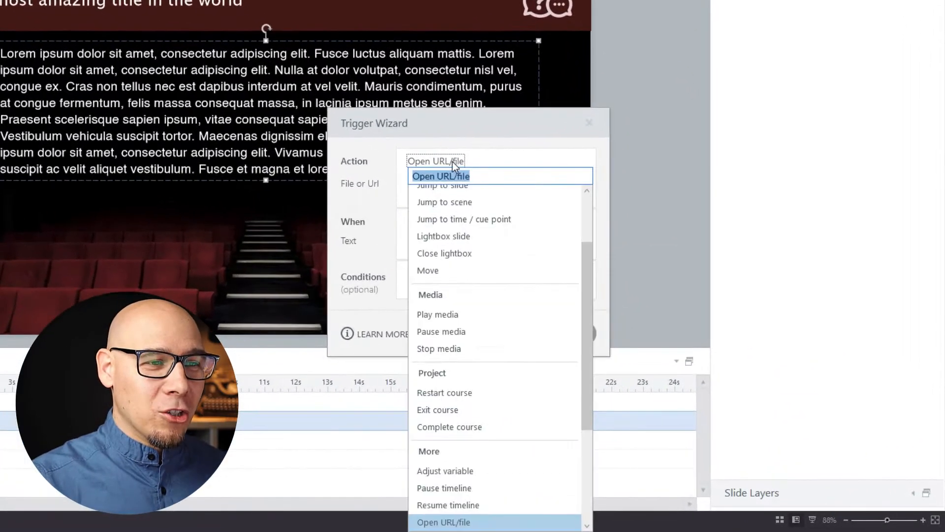
mouse_move(508, 236)
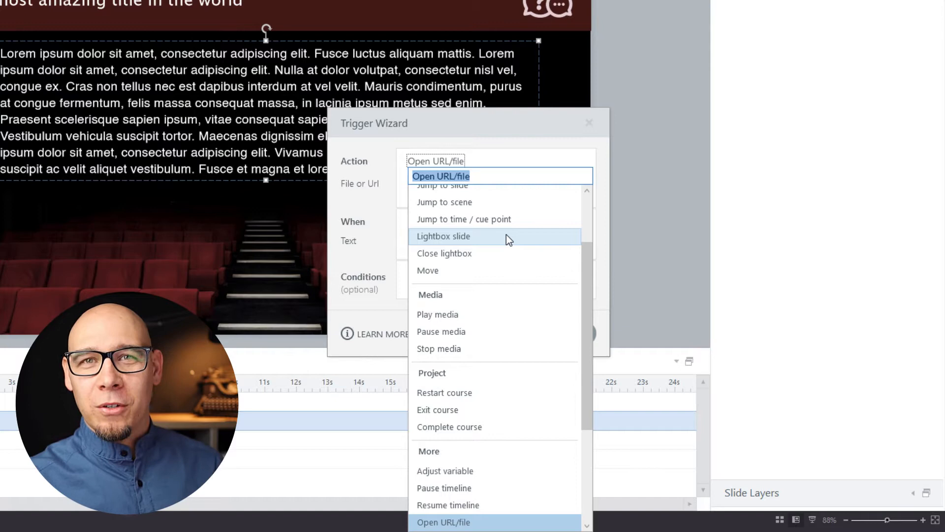
scroll("up", 3)
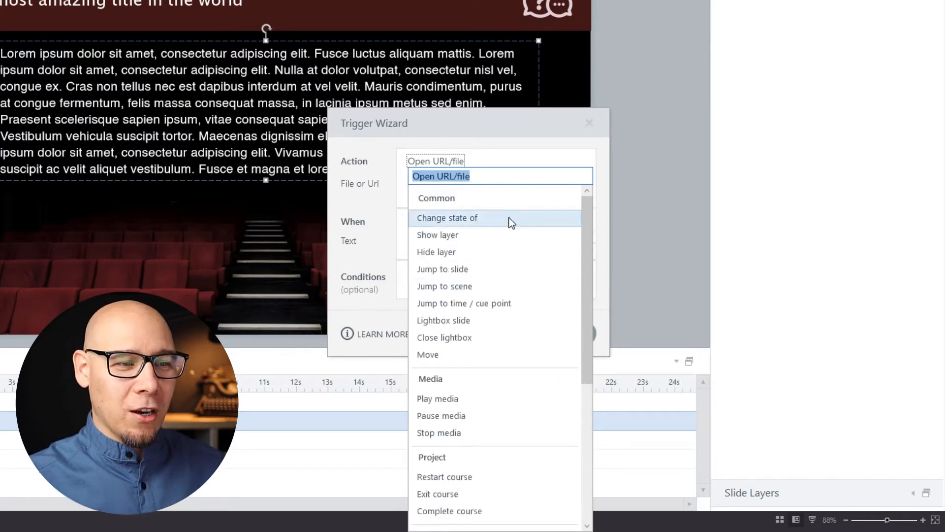
scroll("down", 3)
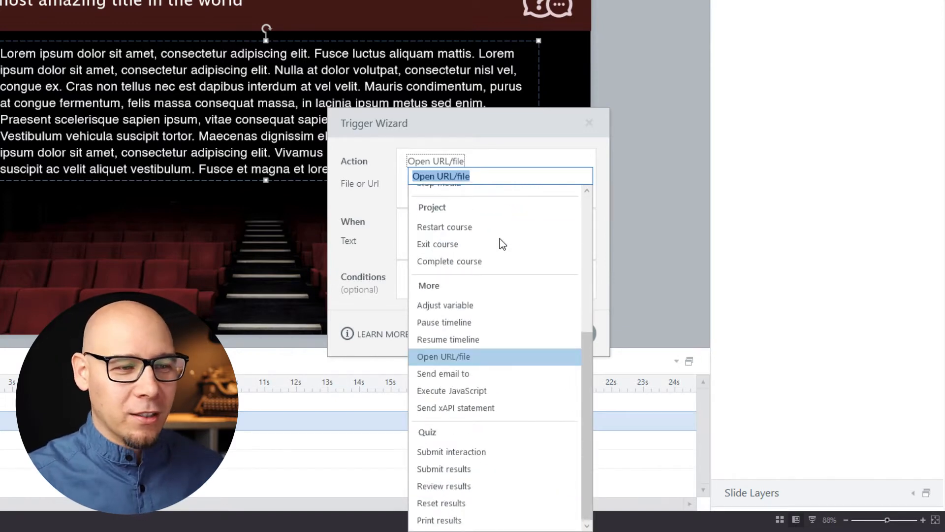
scroll("up", 3)
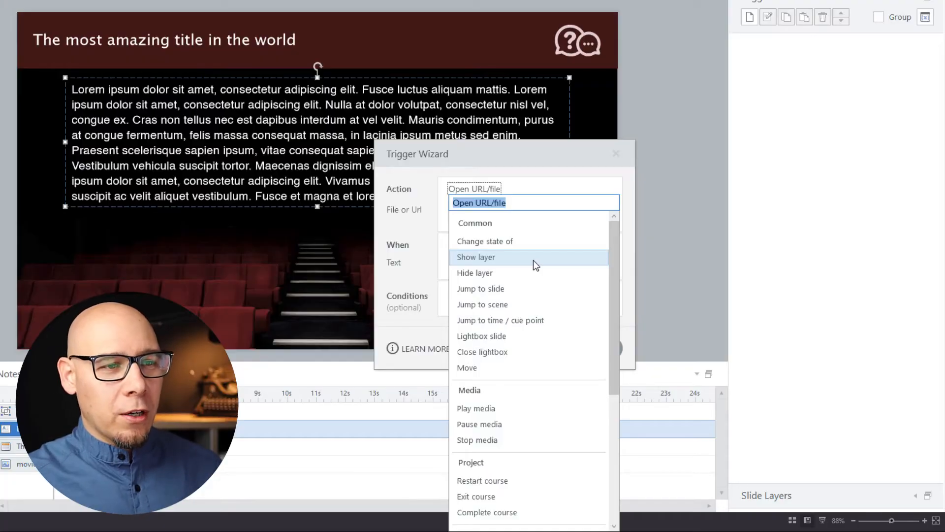
- Set the Lorem trigger to Show layer 'pop up' and confirm it
left_click(476, 257)
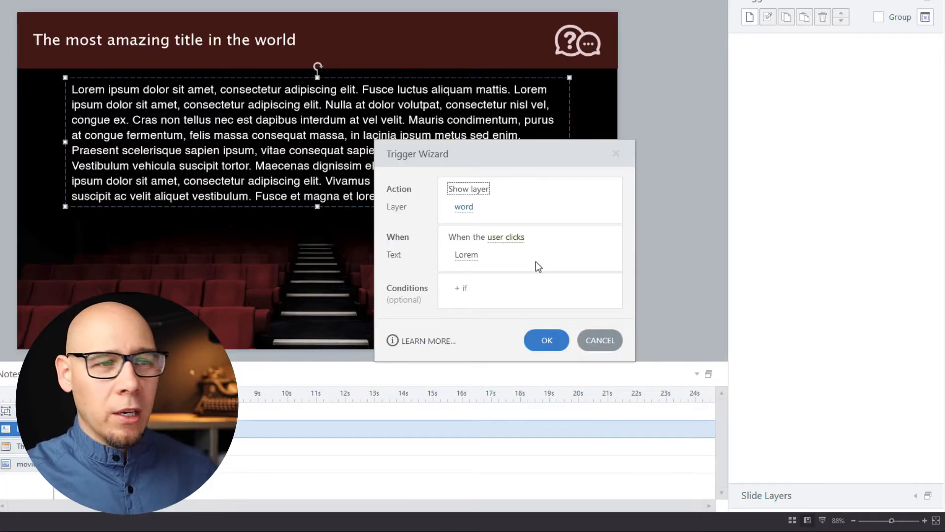
left_click(464, 207)
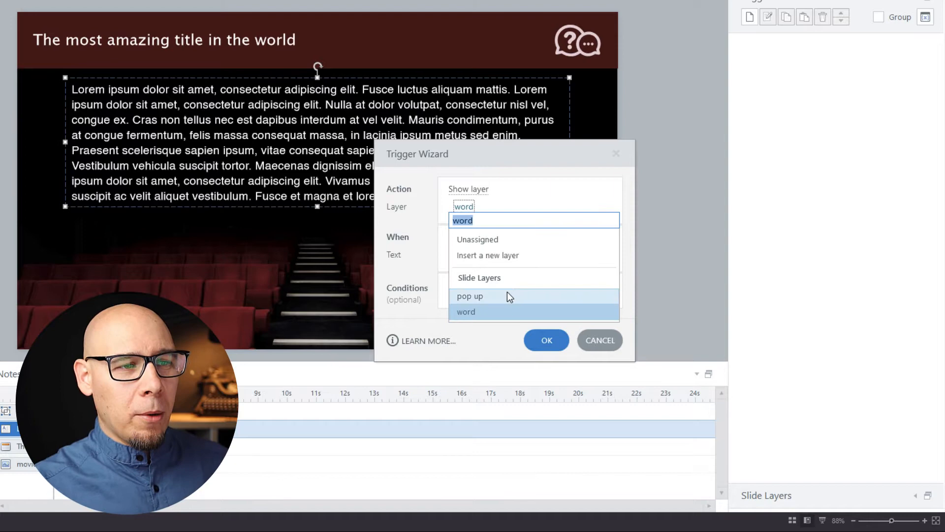
left_click(545, 340)
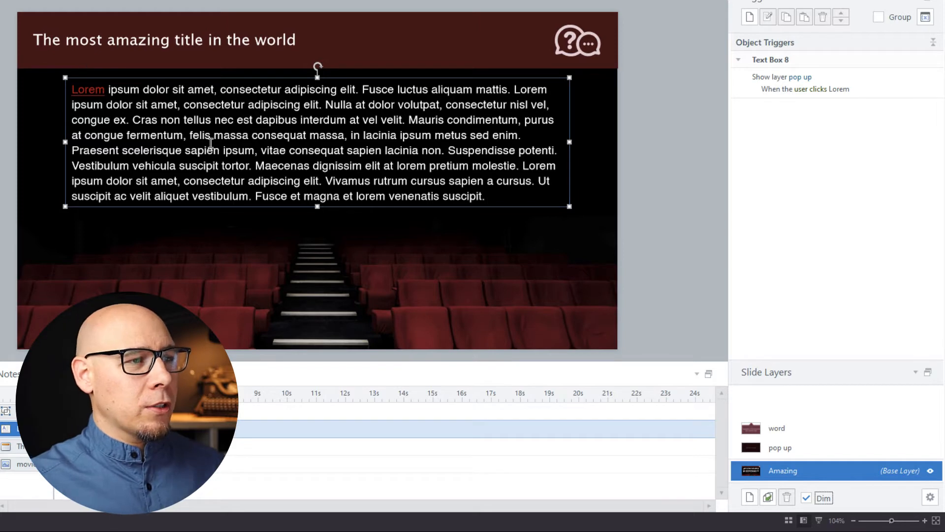
- Hyperlink 'massa' with a Show layer trigger for the 'word' layer, then preview
right_click(329, 135)
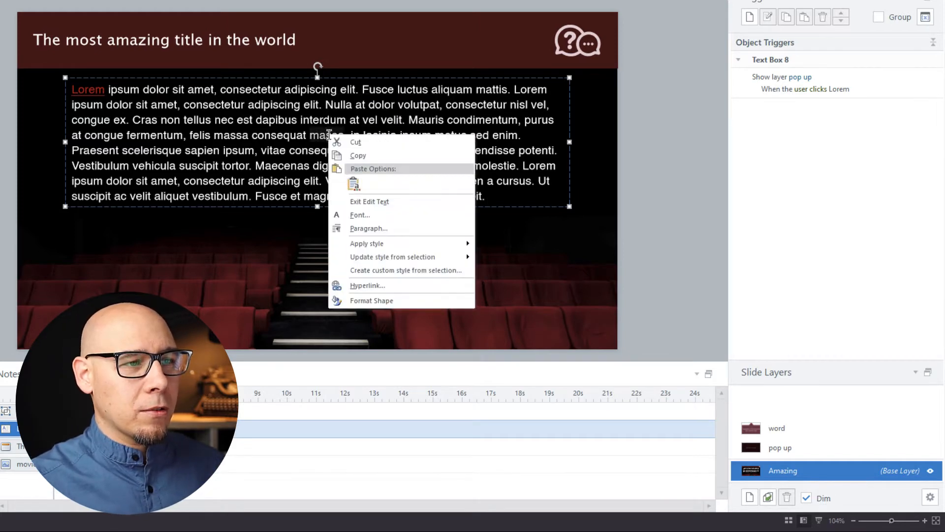
left_click(367, 285)
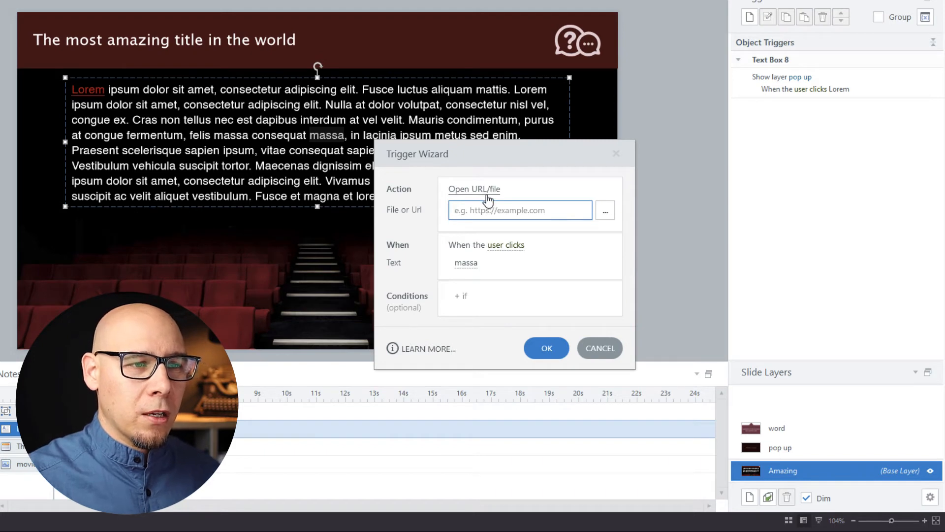
left_click(474, 189)
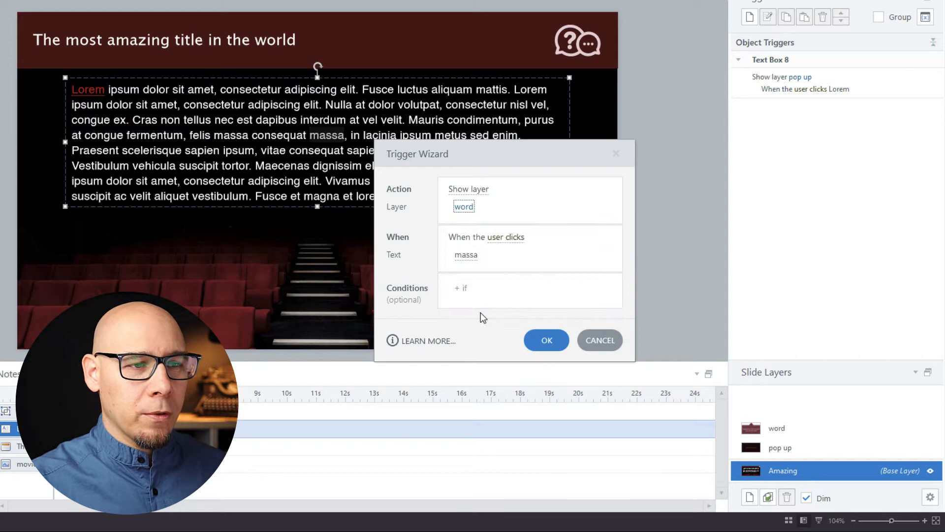
left_click(545, 340)
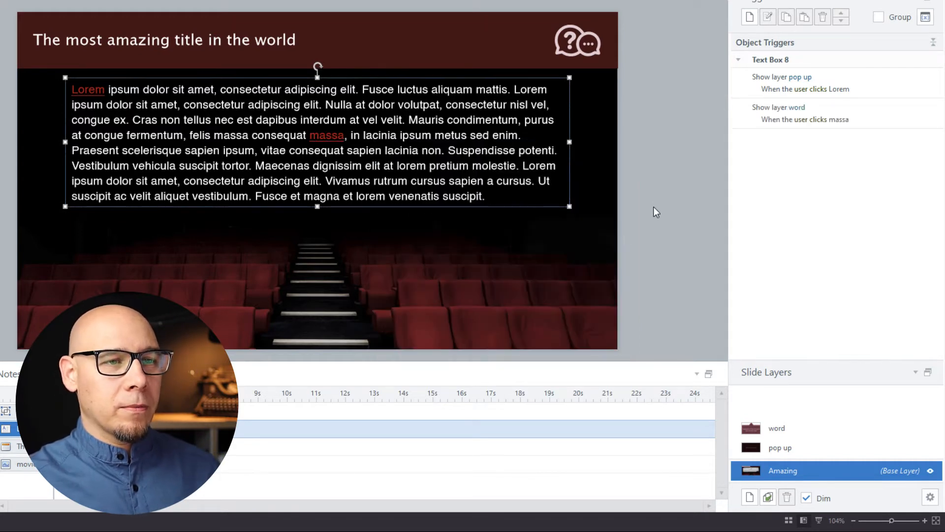
left_click(657, 205)
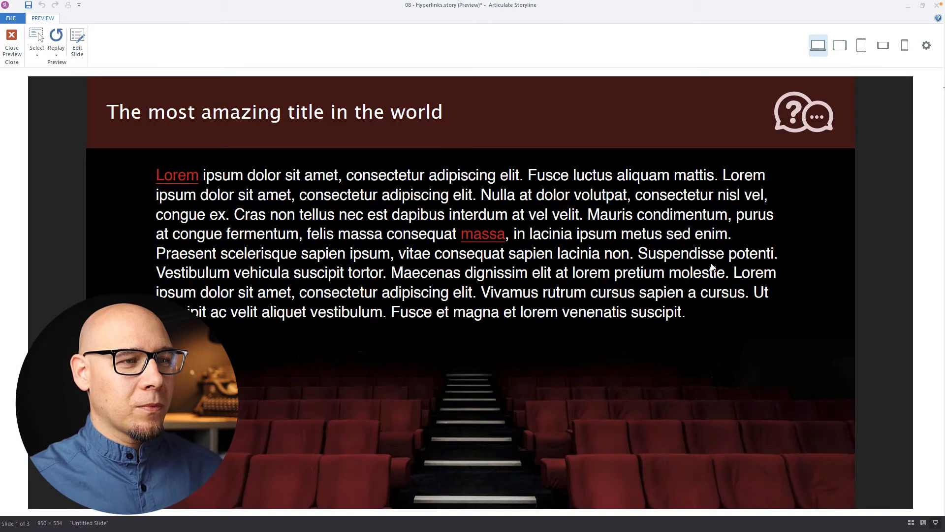
left_click(482, 234)
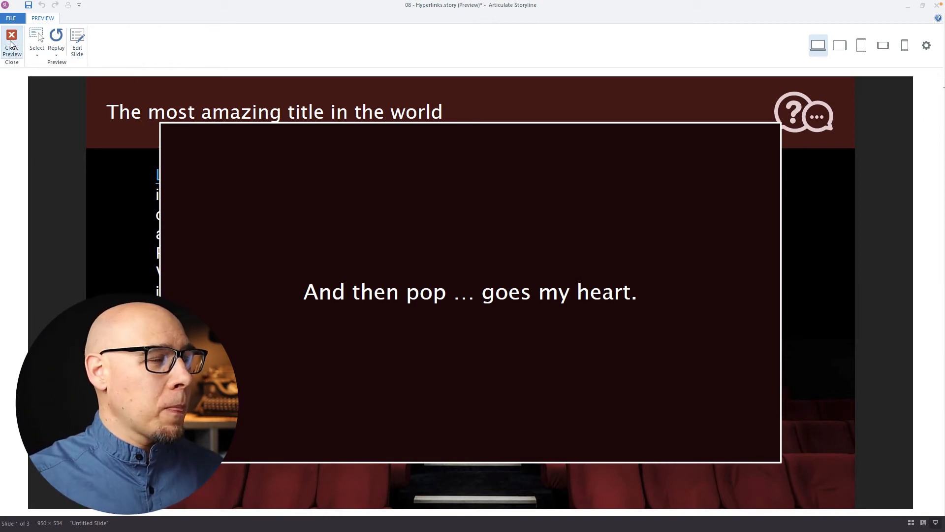
left_click(12, 42)
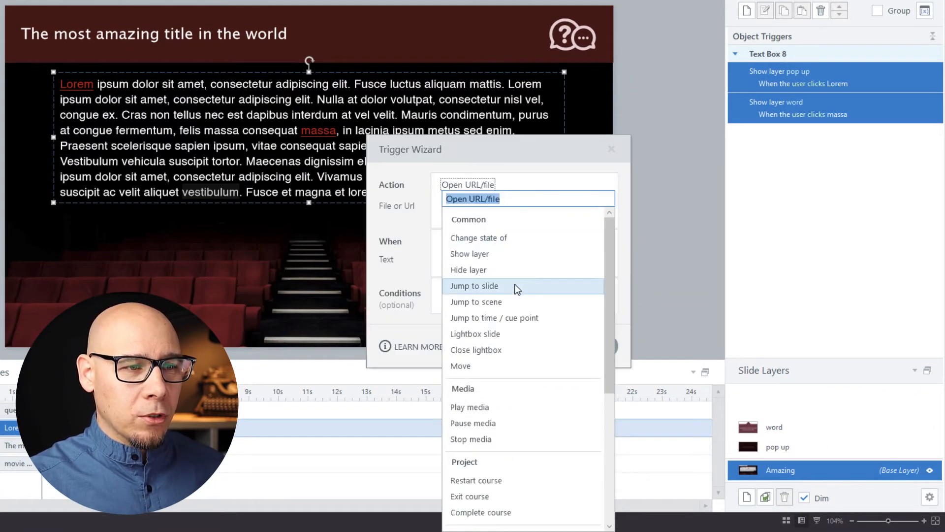
- Link vestibulum to slide 1.2 Path 1 and venenatis to 1.3 Path 2, then check Story View
left_click(474, 286)
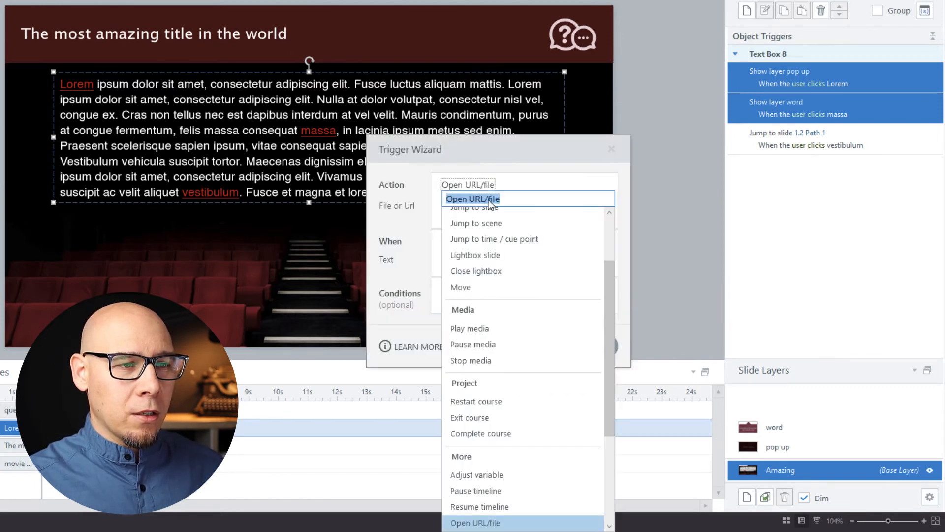
left_click(476, 206)
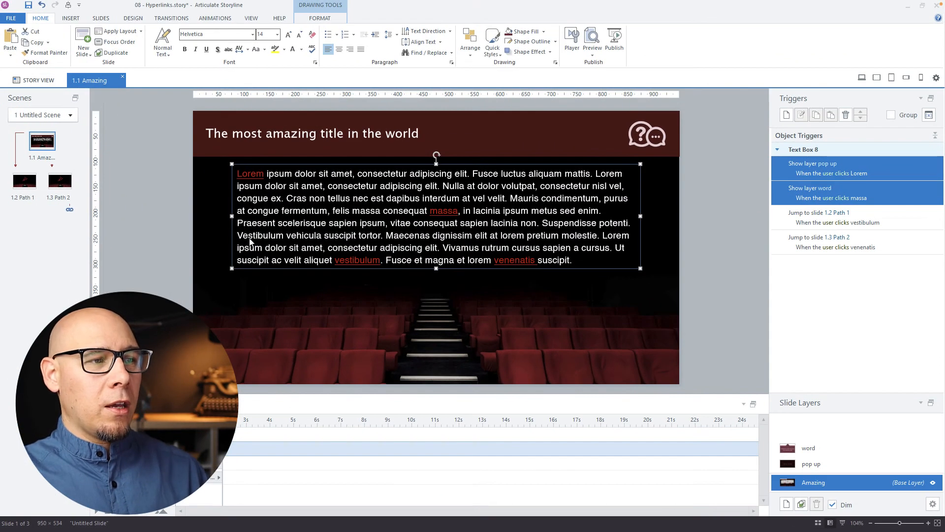
left_click(34, 80)
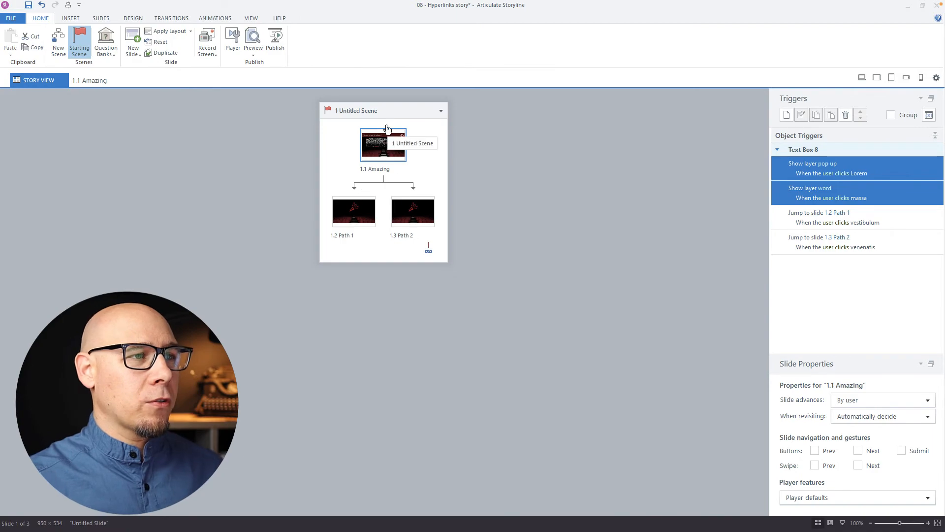
left_click(384, 144)
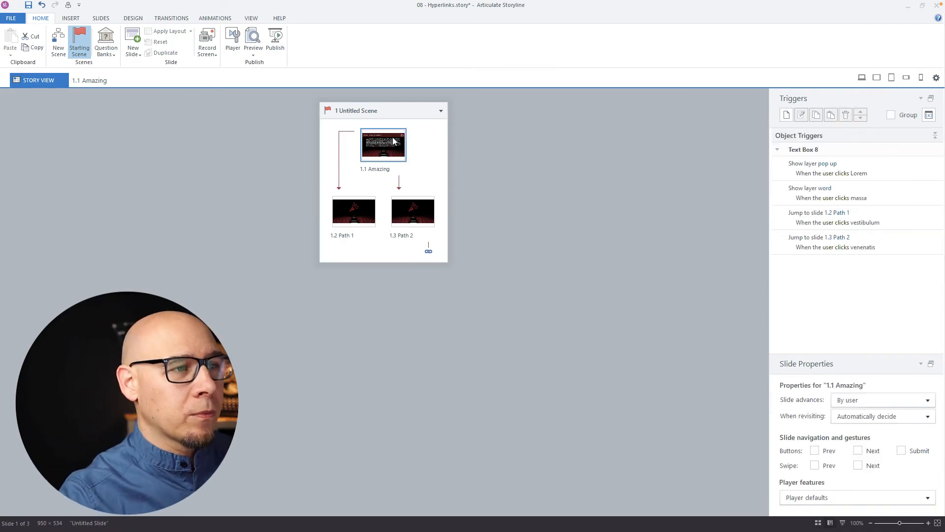